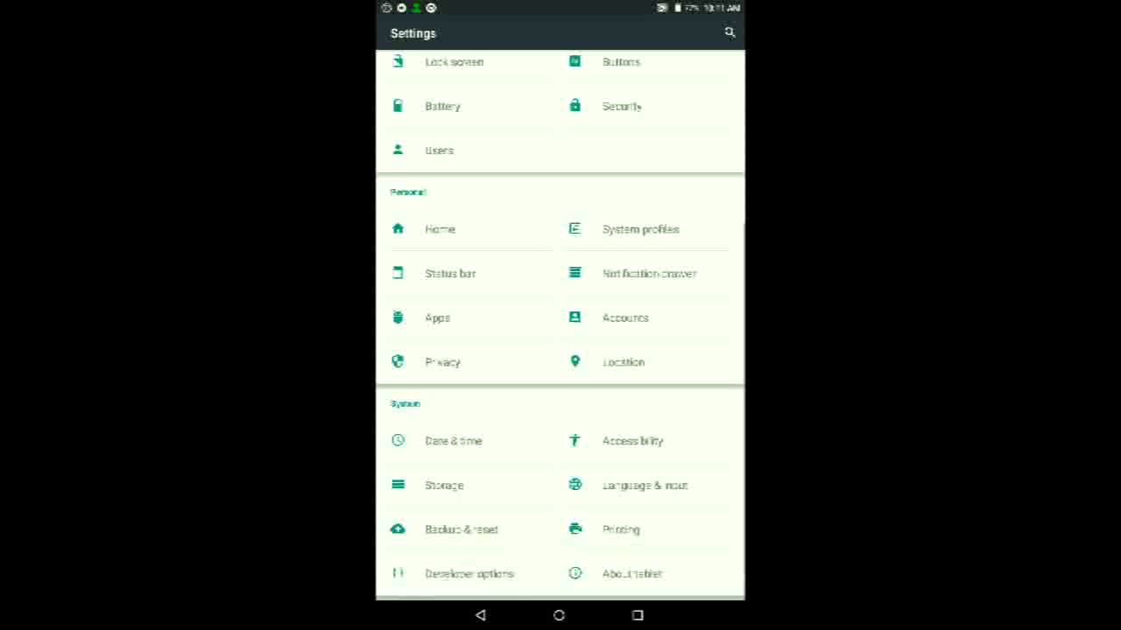
# Return from the Android Settings list to the Arrow Launcher home screen
pyautogui.click(630, 574)
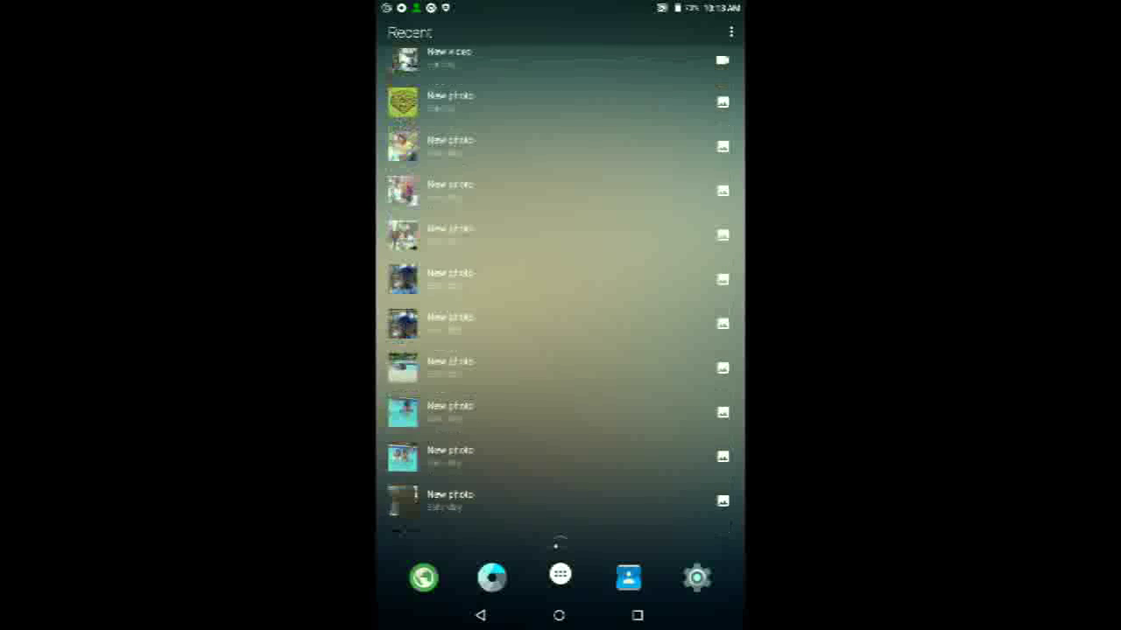
# Swipe through the Apps, People and Widgets pages and back to the Recent page
pyautogui.scroll(-3)
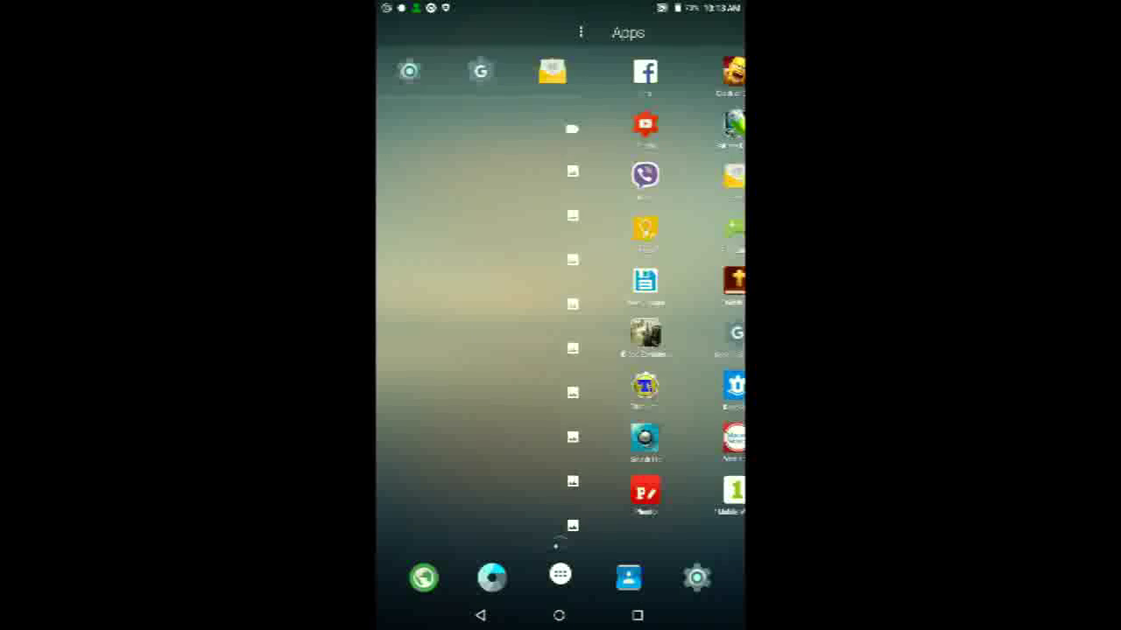
pyautogui.click(627, 578)
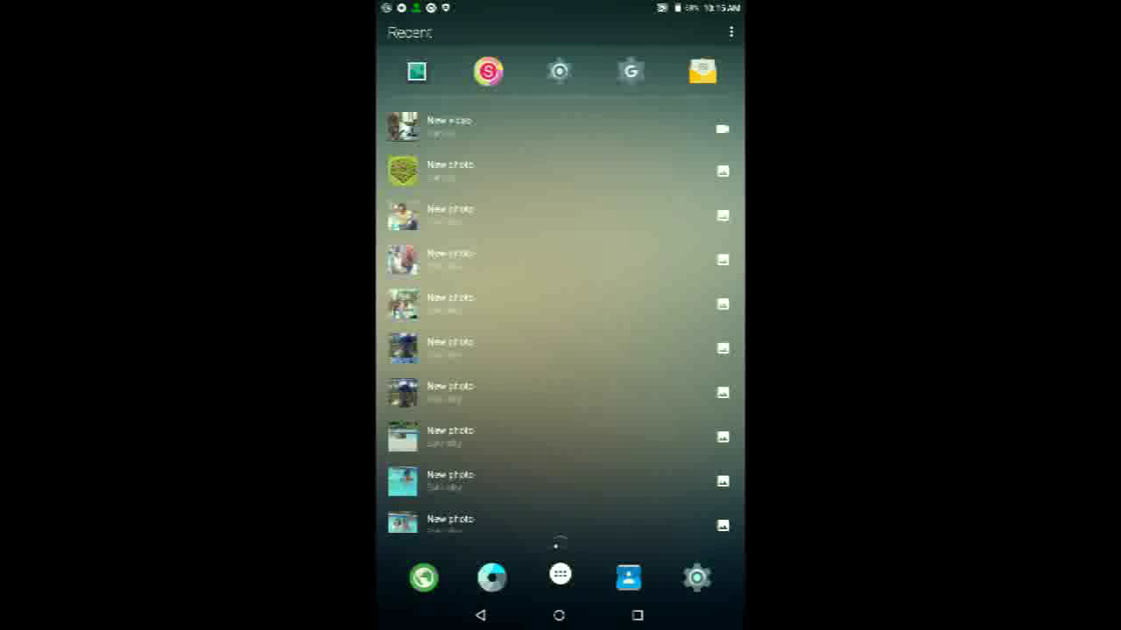
# Bring up Arrow Launcher's own settings screen from the dock
pyautogui.scroll(-3)
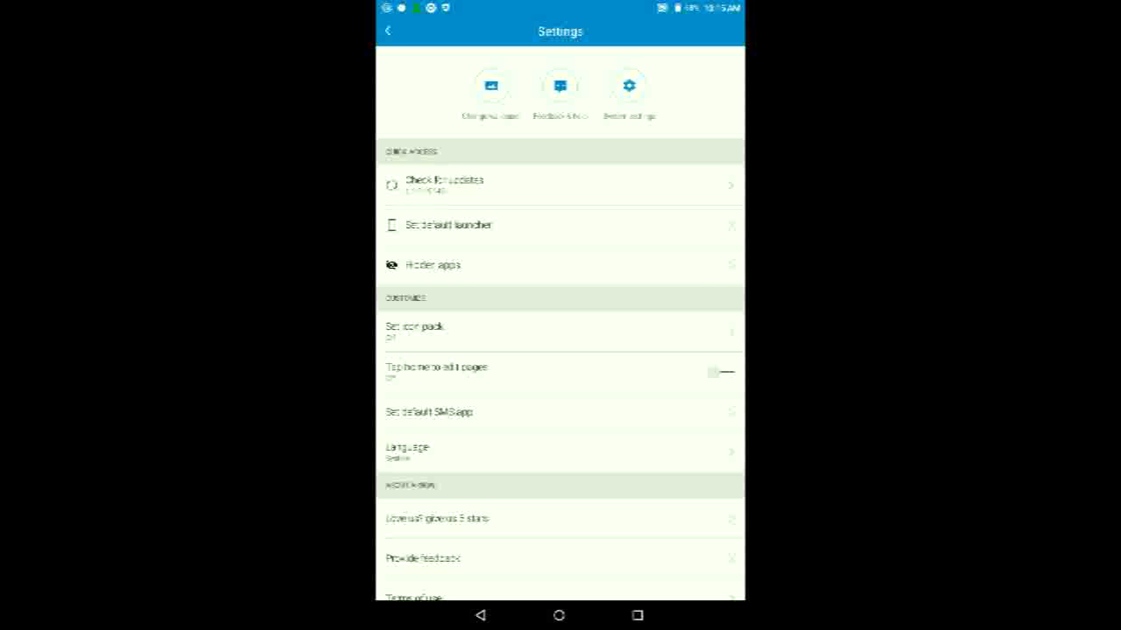
pyautogui.click(435, 264)
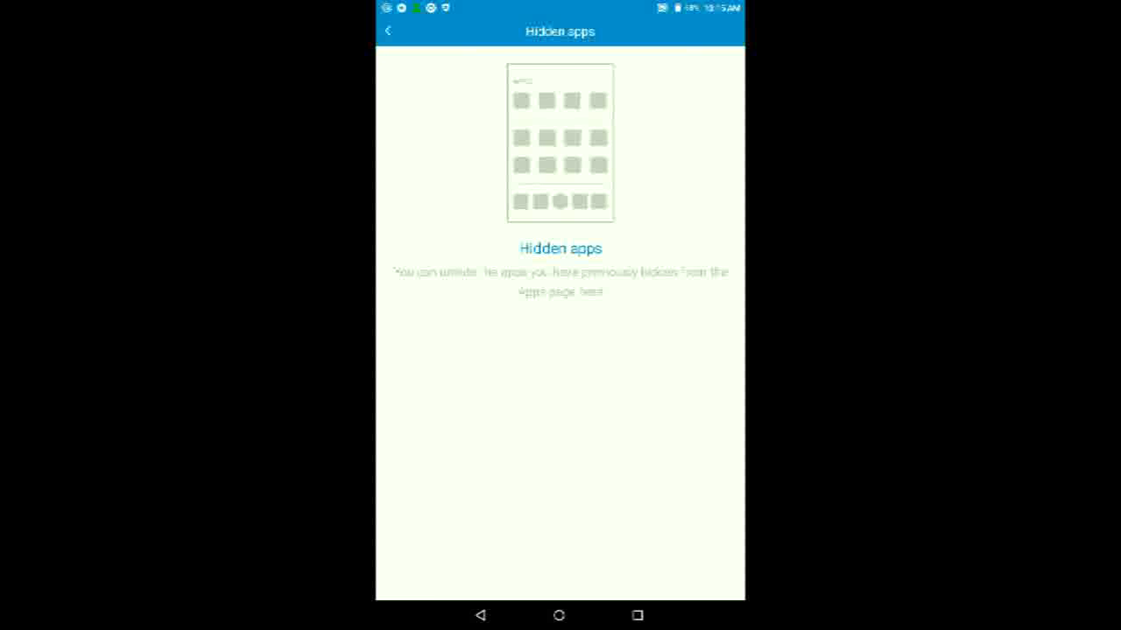
pyautogui.click(389, 31)
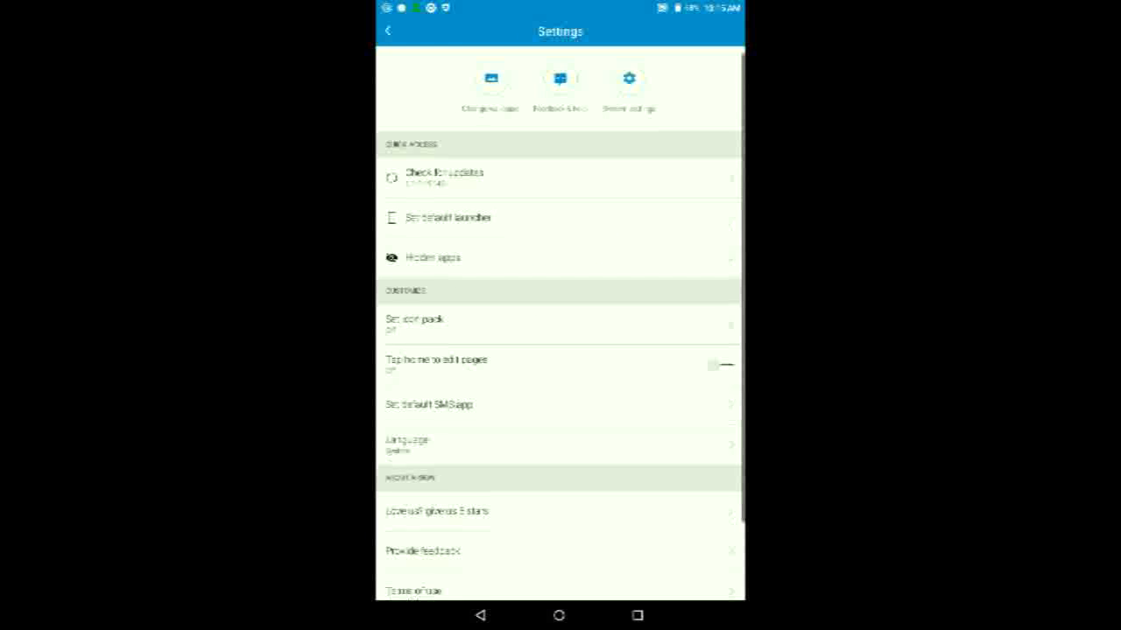
pyautogui.scroll(-3)
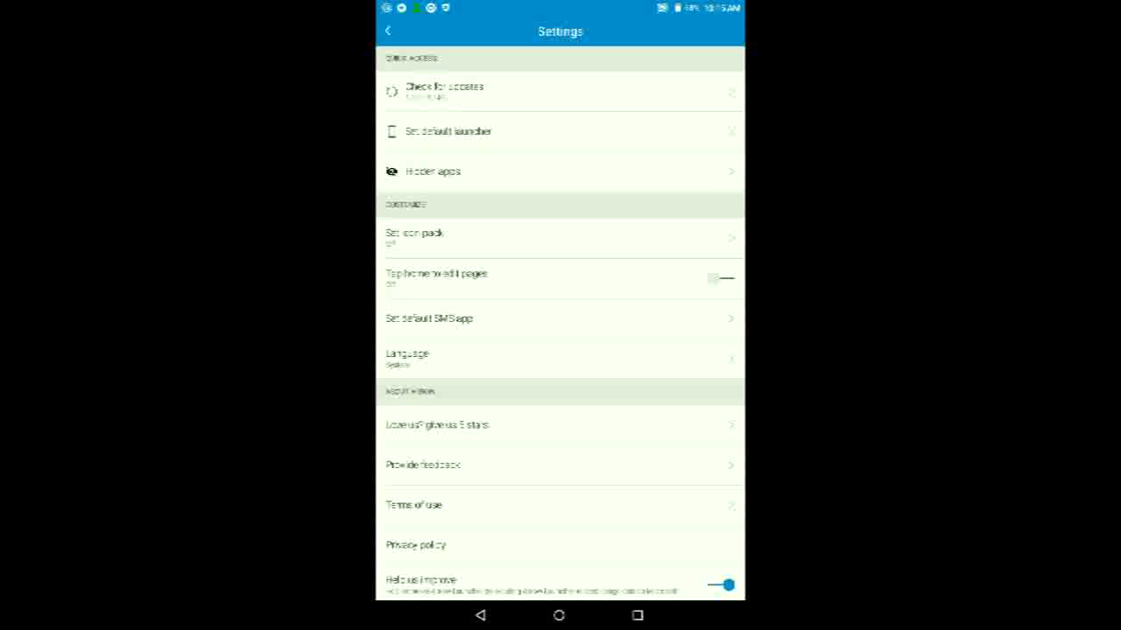
pyautogui.click(415, 234)
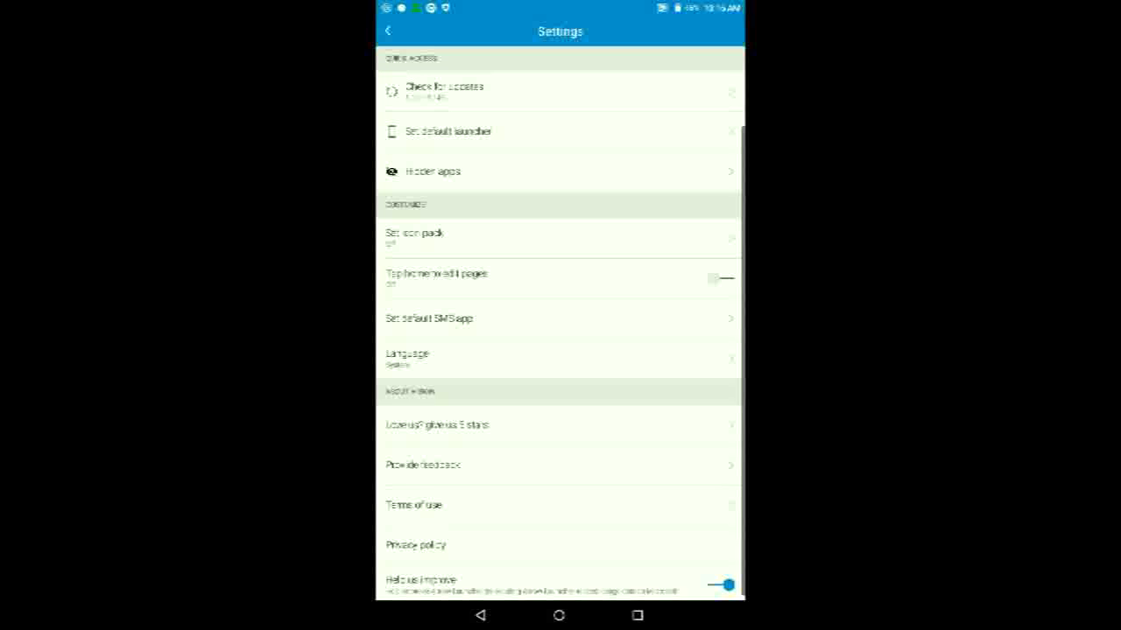
pyautogui.scroll(-3)
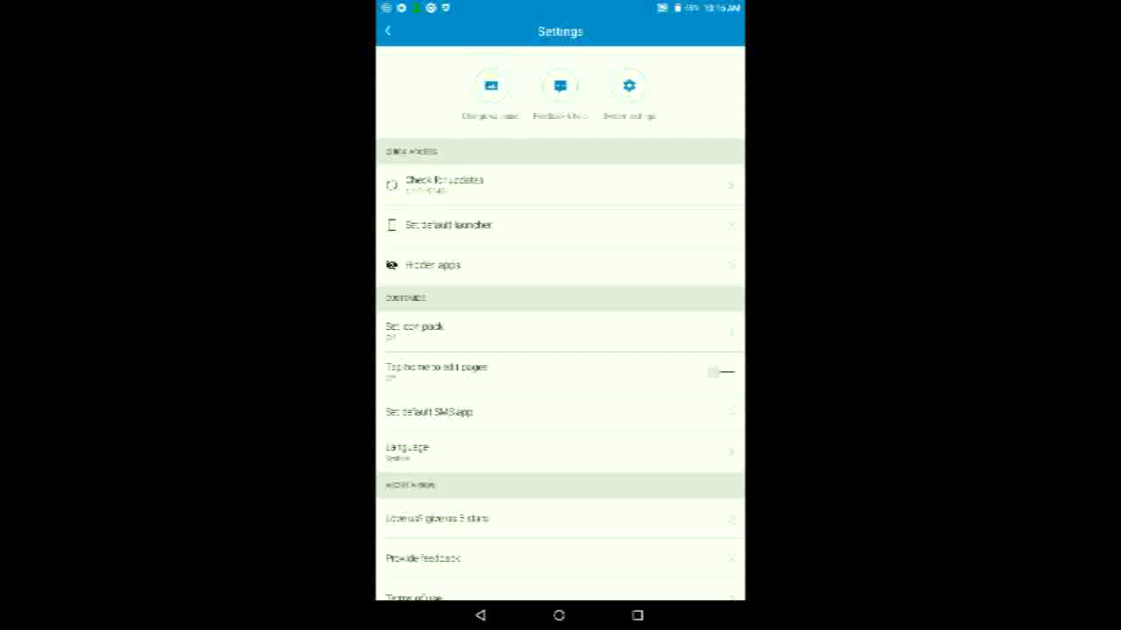
pyautogui.click(490, 84)
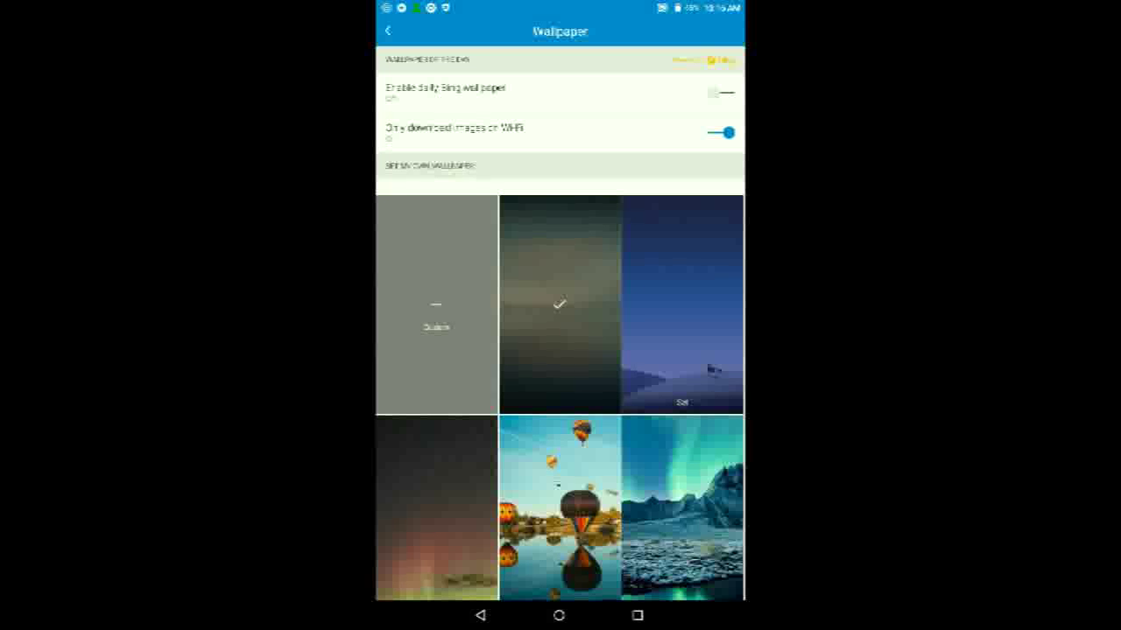
pyautogui.click(718, 93)
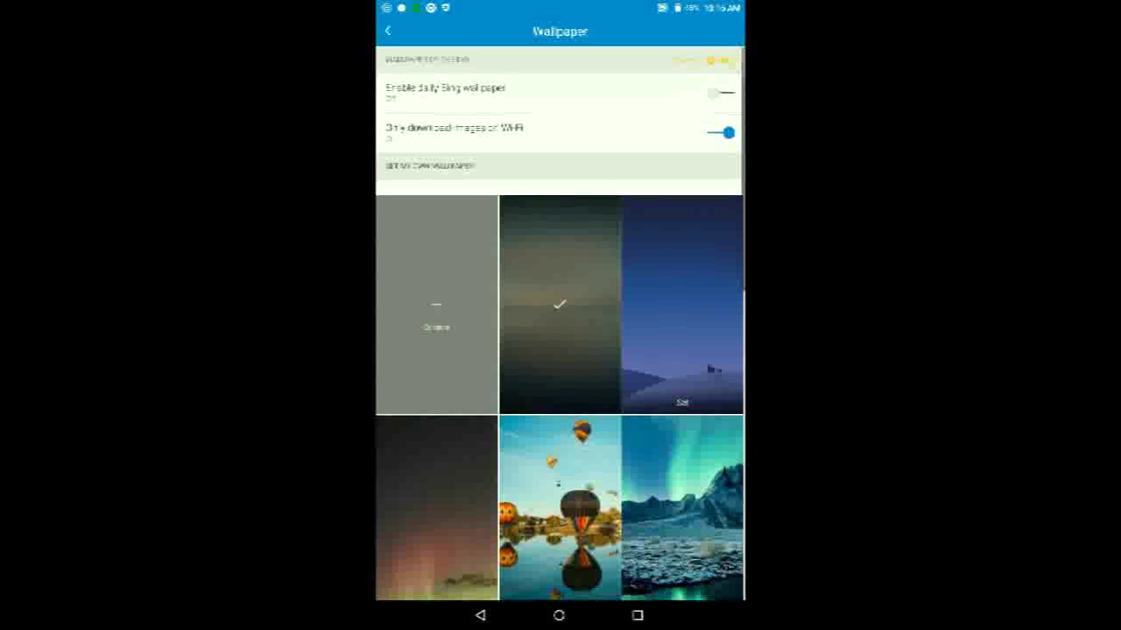
pyautogui.scroll(-3)
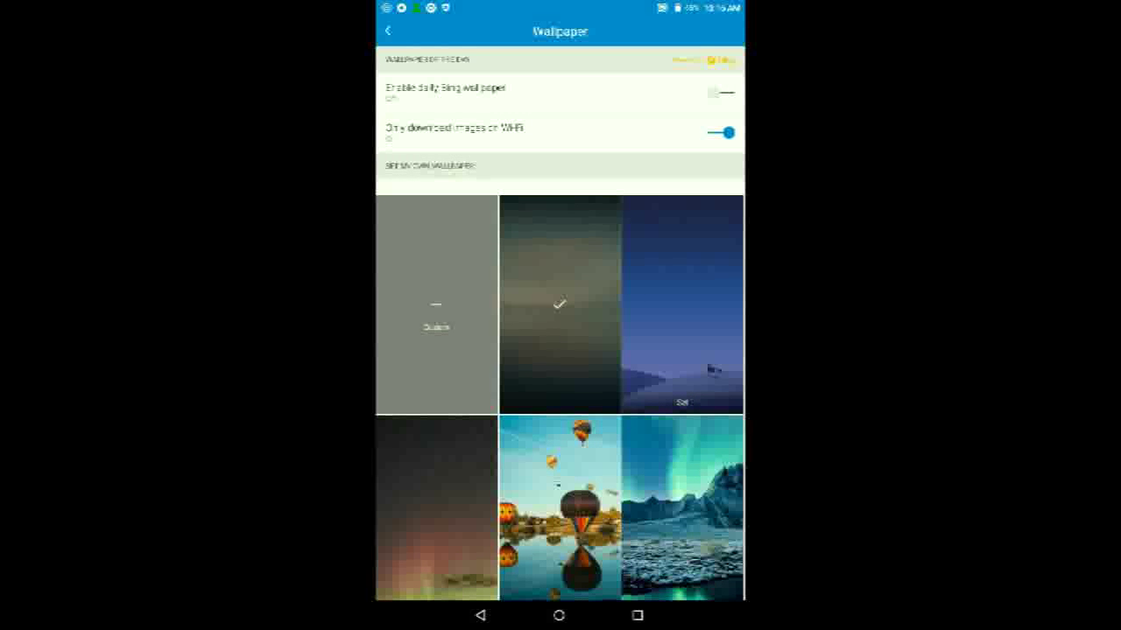
pyautogui.scroll(-3)
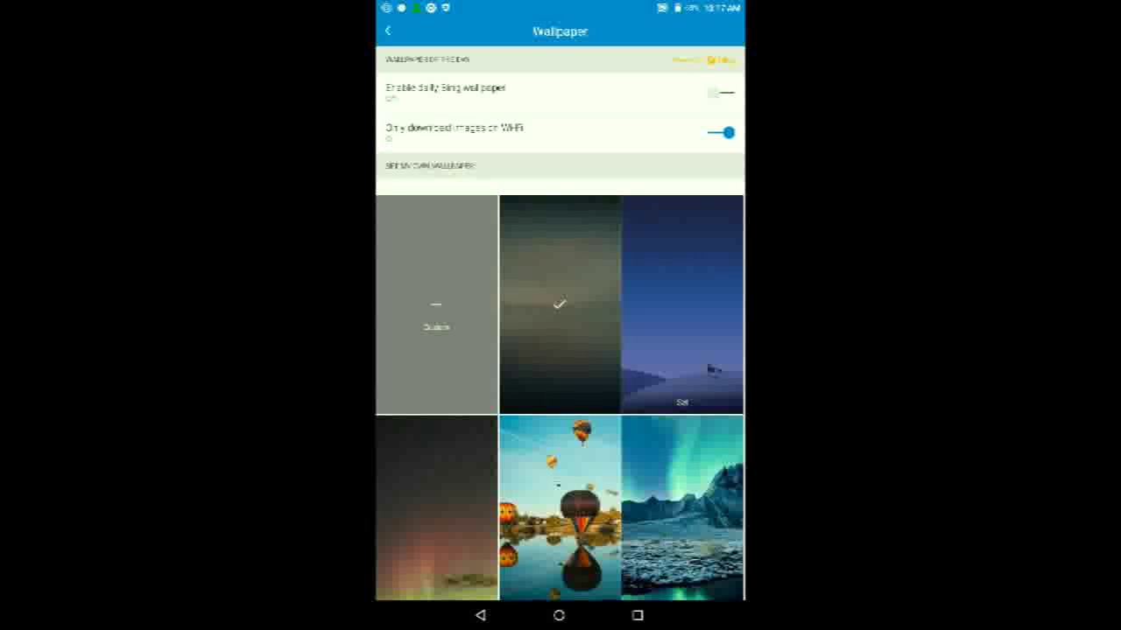
# Back out of Wallpaper and launcher settings to the People home page
pyautogui.click(389, 30)
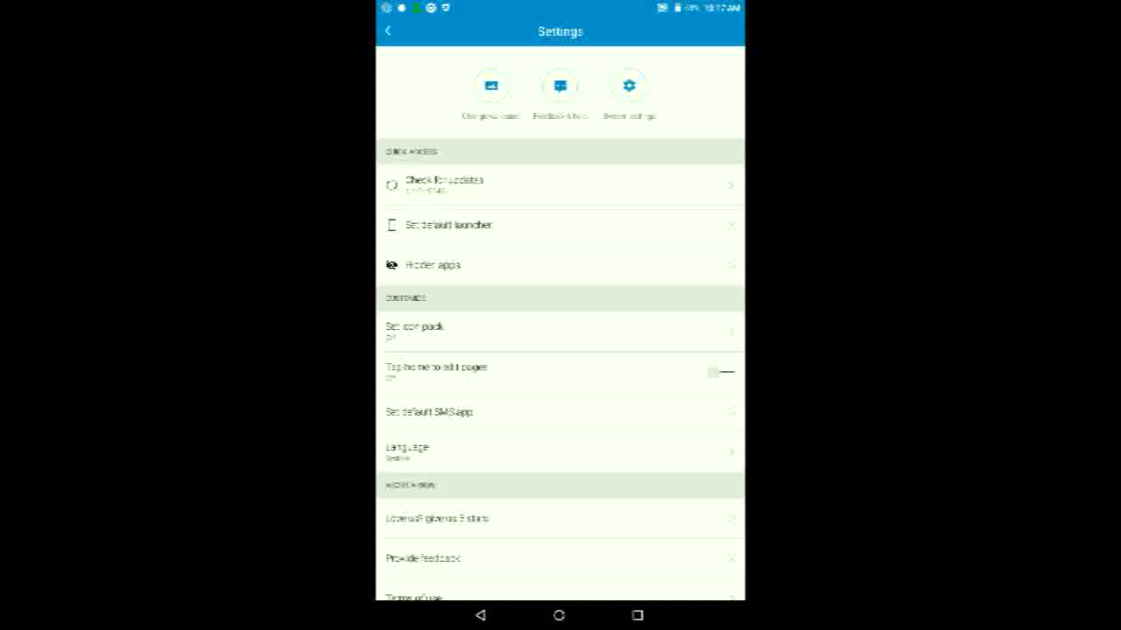
pyautogui.click(629, 86)
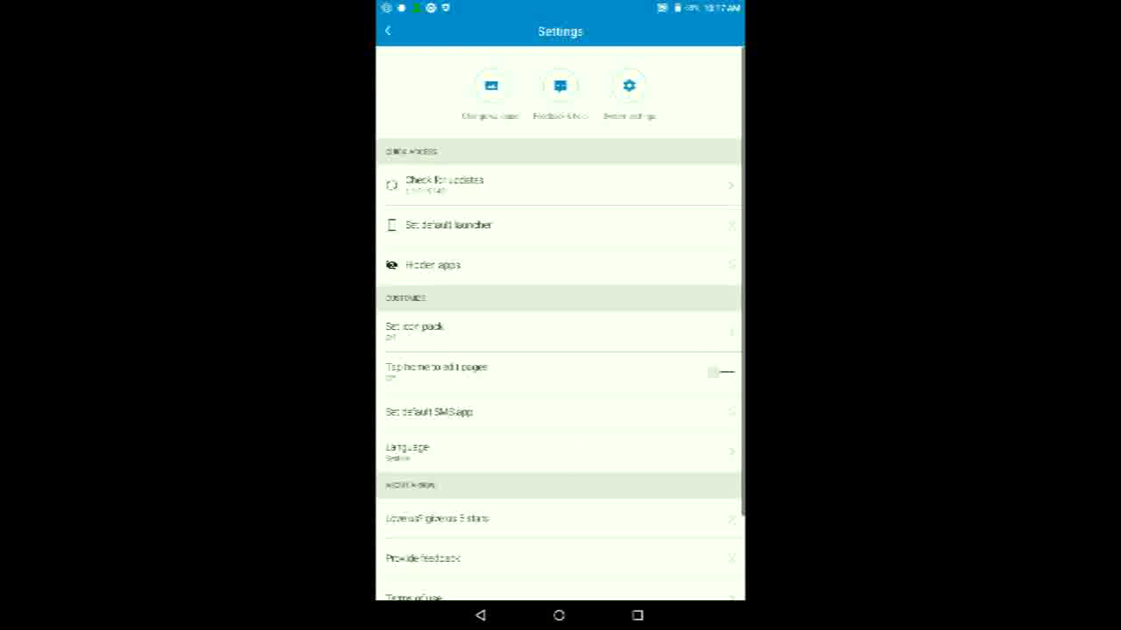
pyautogui.scroll(-3)
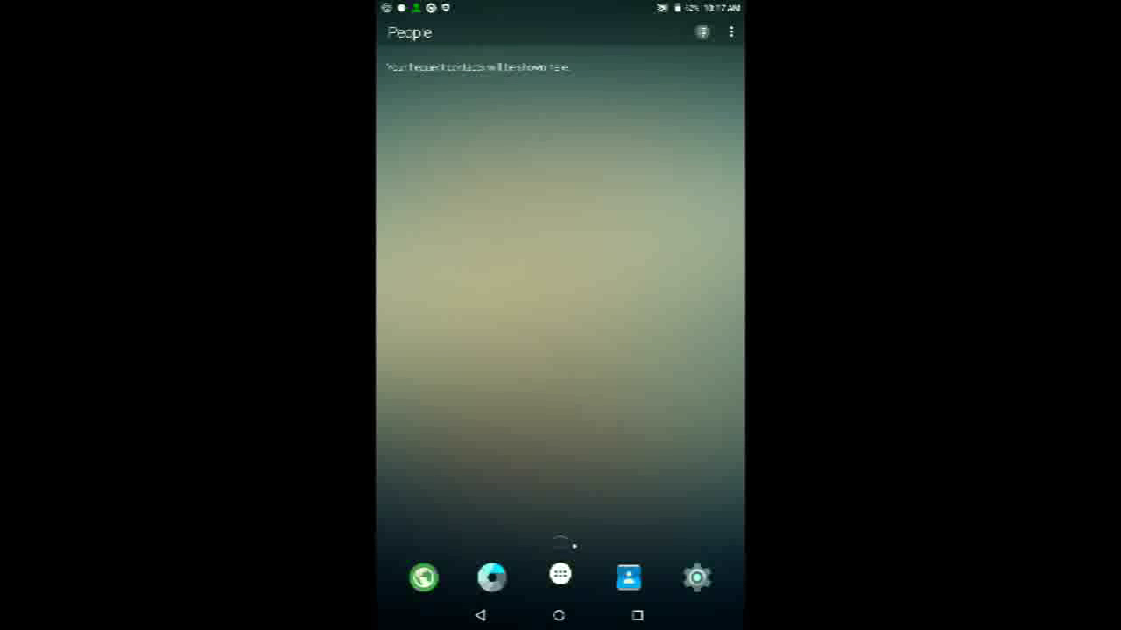
# Switch to the Apps page and show its three-dot page options menu
pyautogui.click(731, 31)
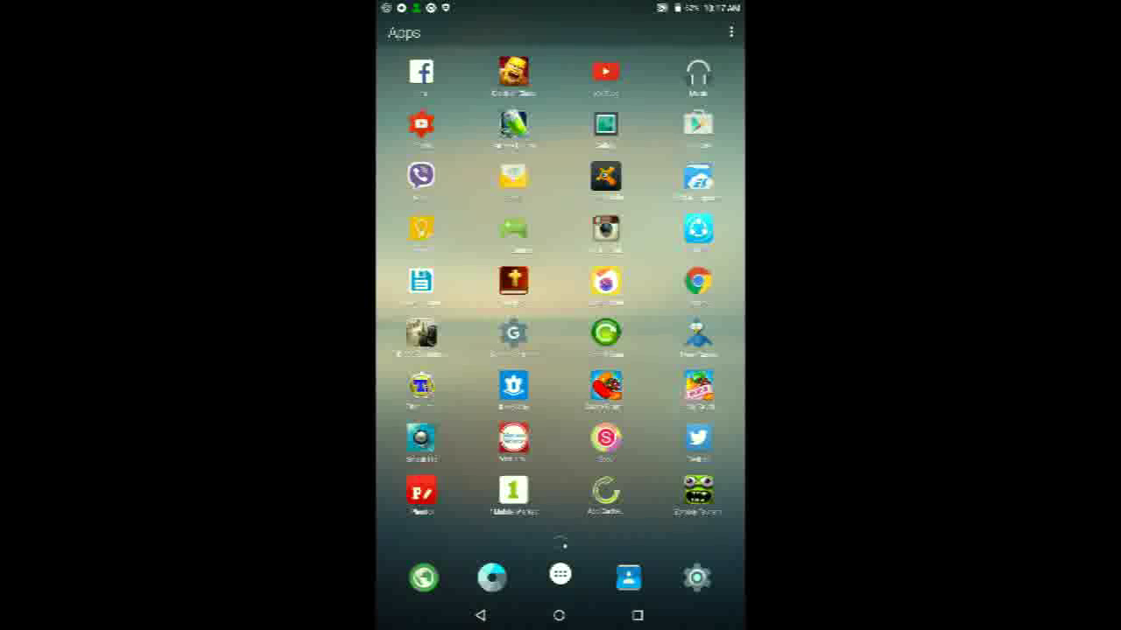
pyautogui.click(730, 32)
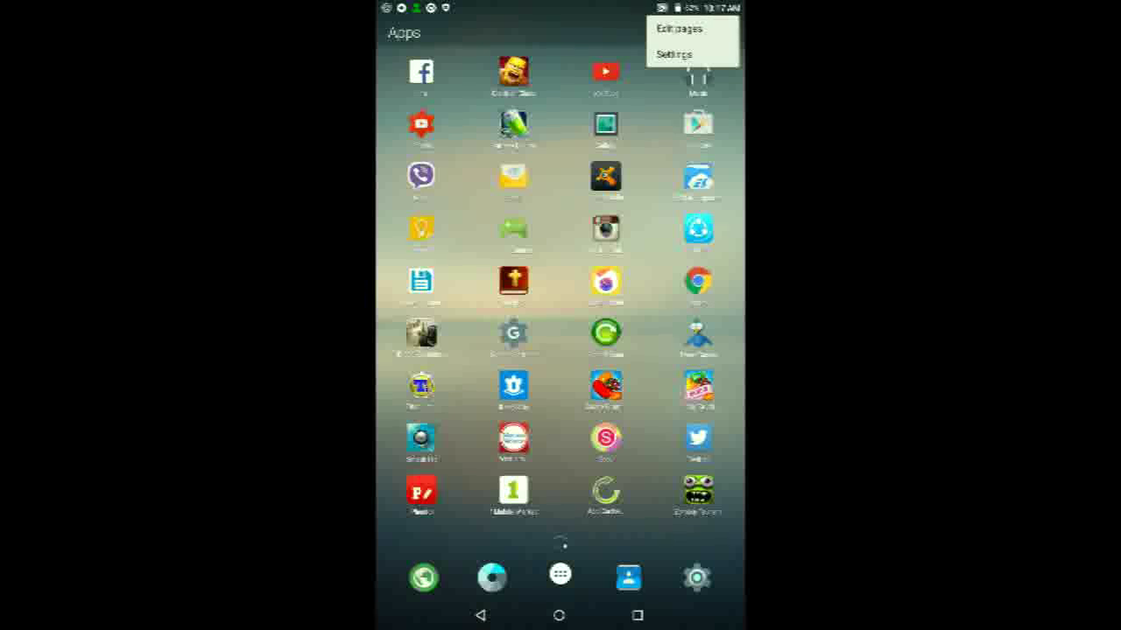